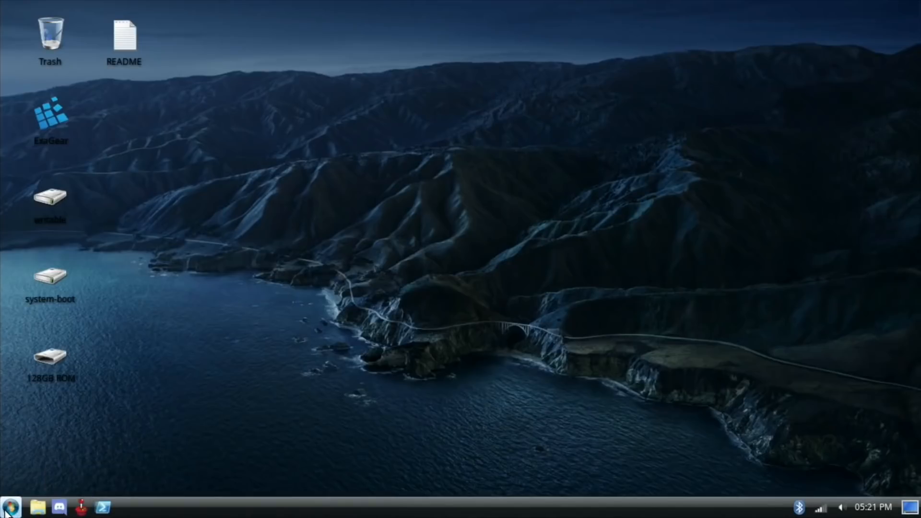
Step: Bring up the applications menu from the panel's start button
left_click(10, 506)
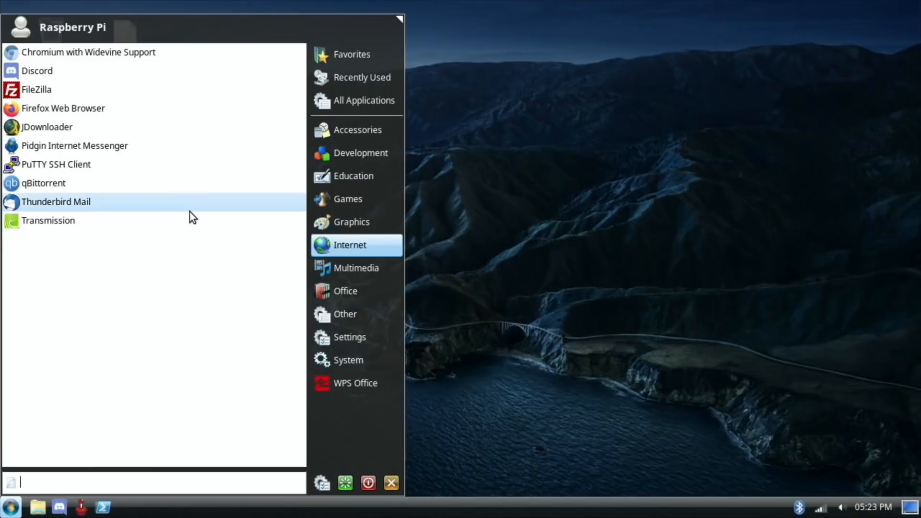
mouse_move(116, 51)
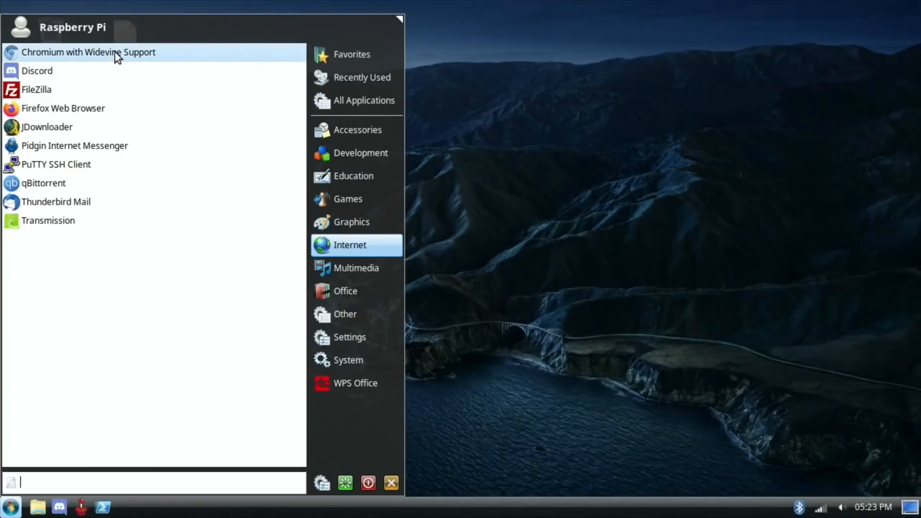
mouse_move(64, 127)
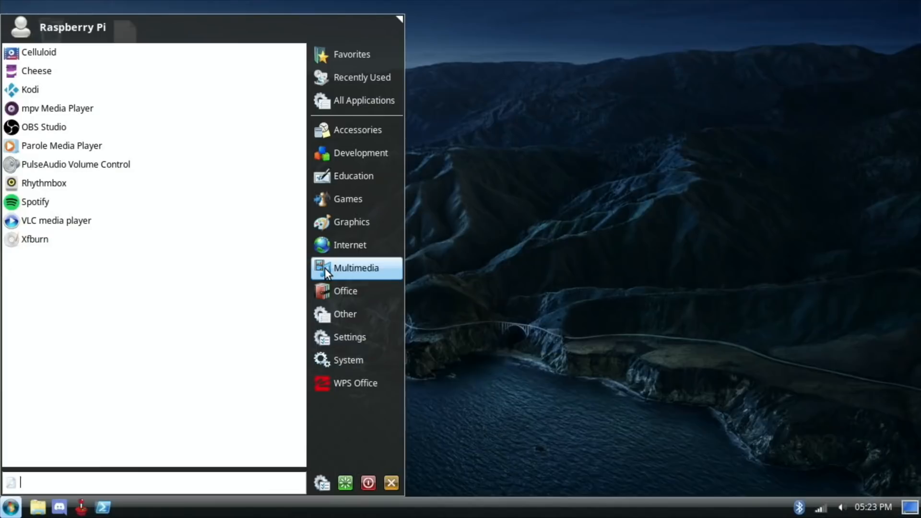
mouse_move(56, 221)
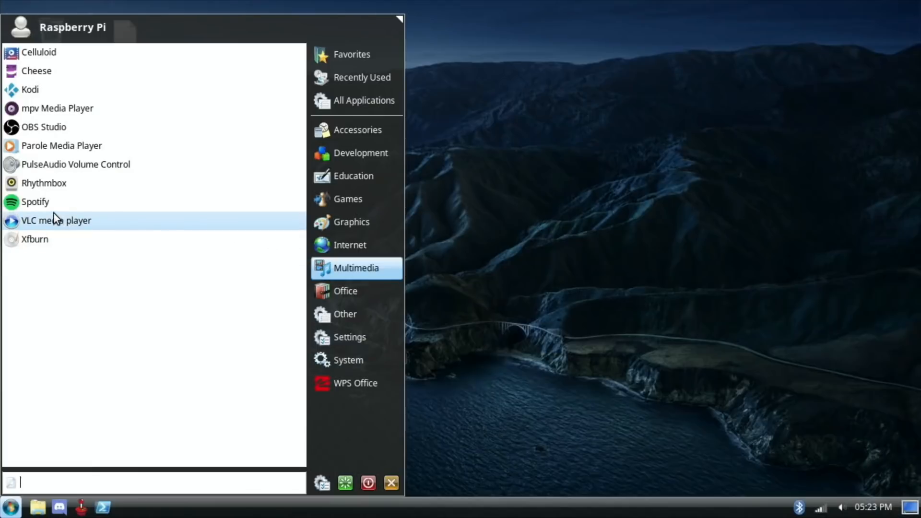
mouse_move(47, 127)
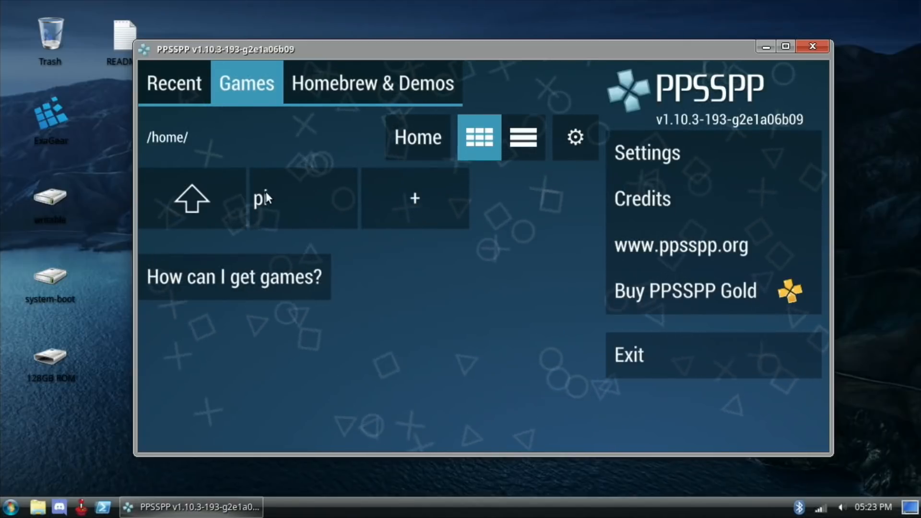
Step: Navigate from / through media and usb1 down to the retropie-mount roms psp folder
left_click(191, 198)
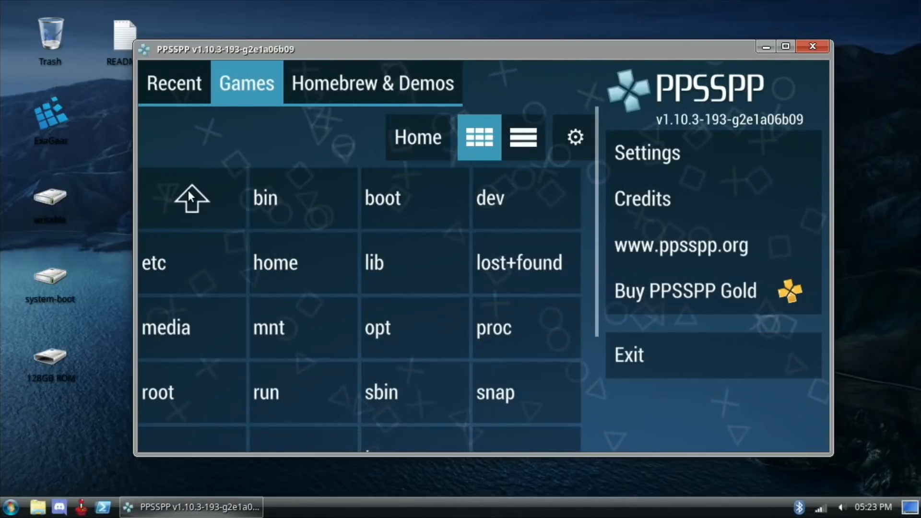
mouse_move(376, 314)
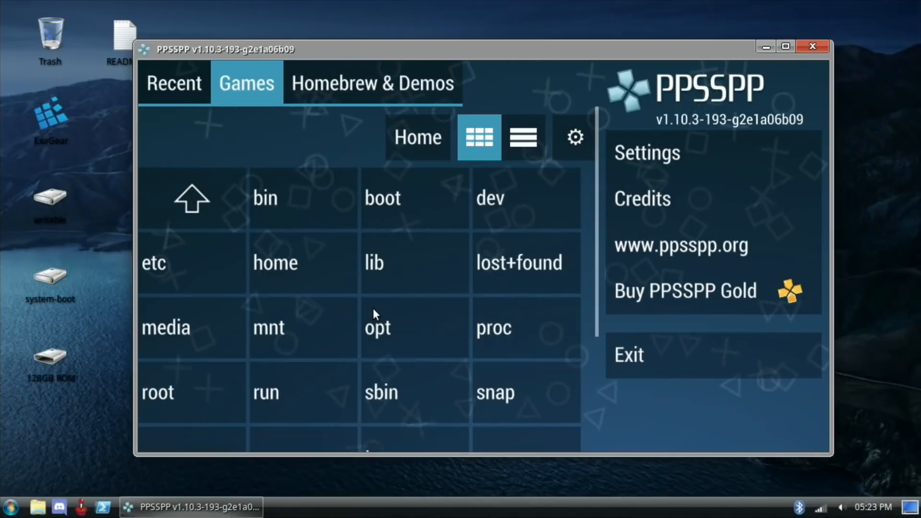
scroll("down", 3)
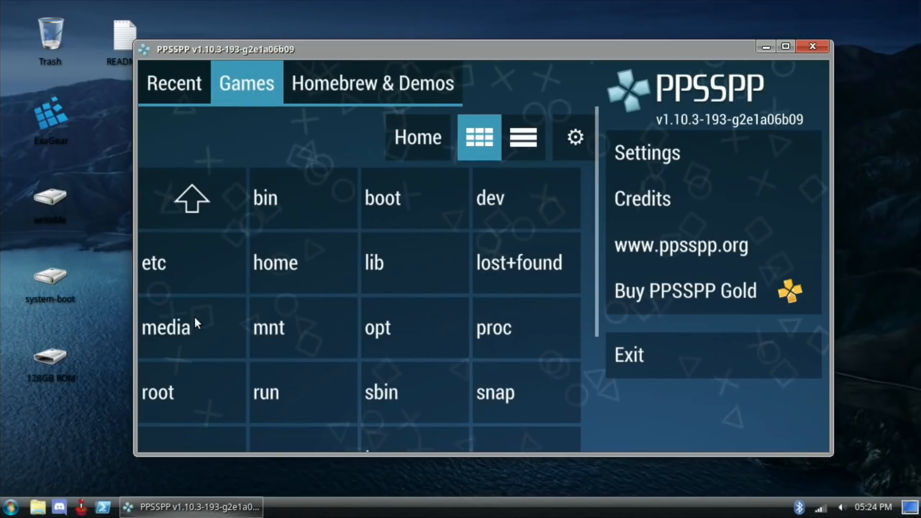
left_click(166, 328)
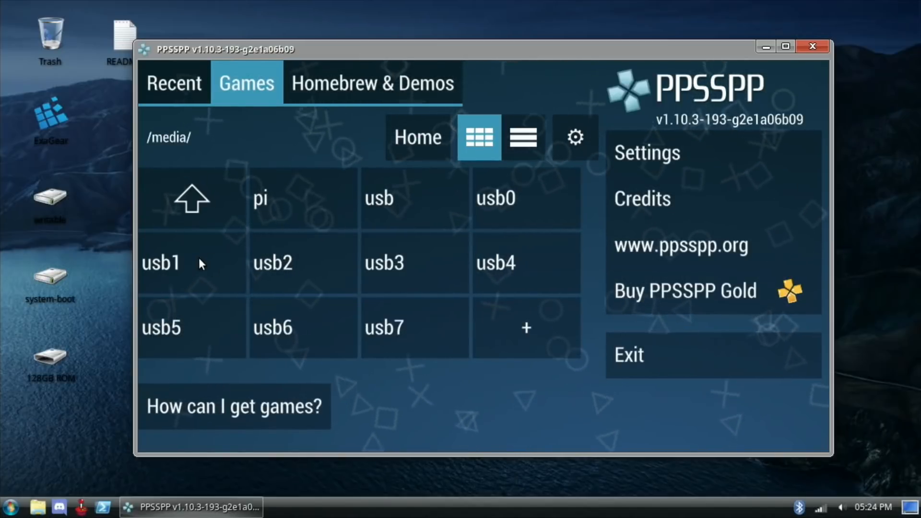
left_click(161, 263)
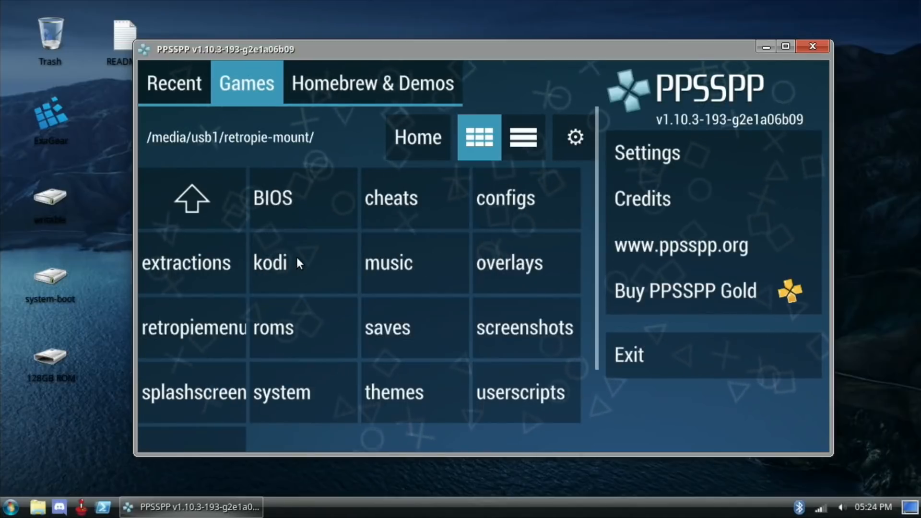
mouse_move(360, 302)
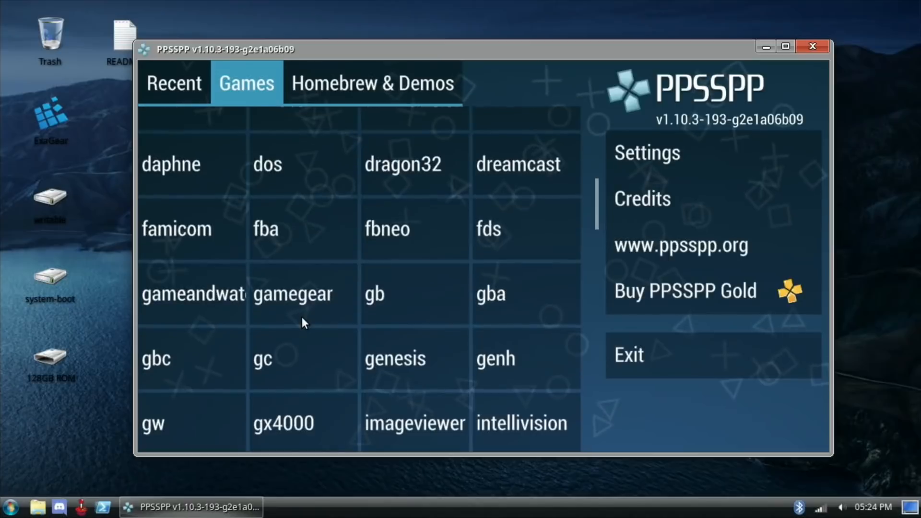
scroll("down", 3)
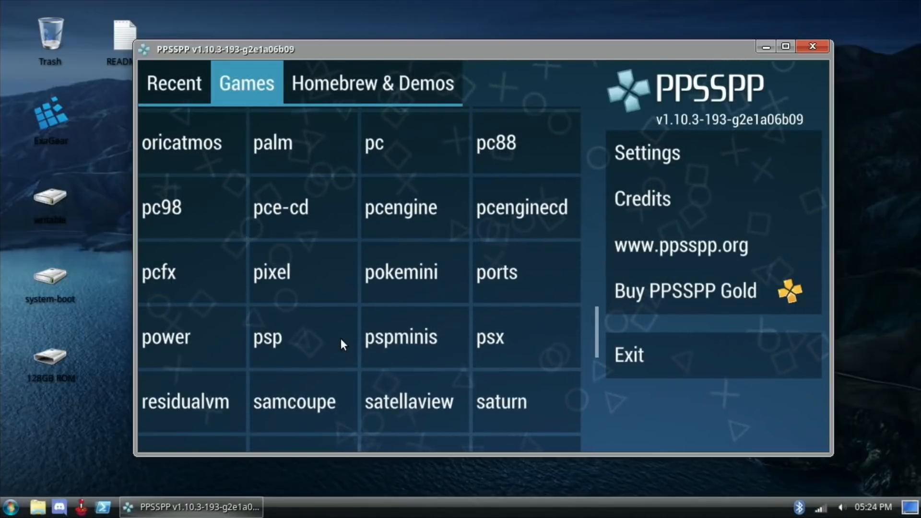
left_click(268, 337)
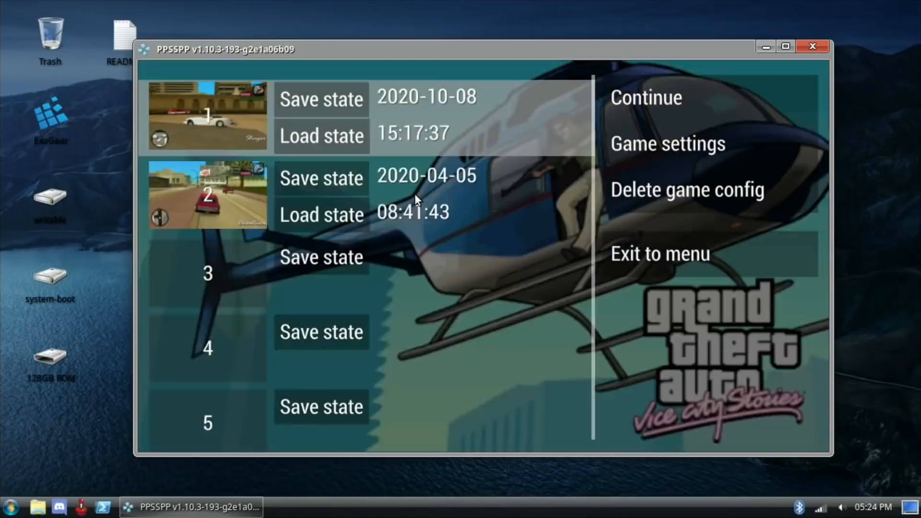
Step: Load the slot 1 saved state so Vice City Stories resumes on the motorcycle
left_click(321, 135)
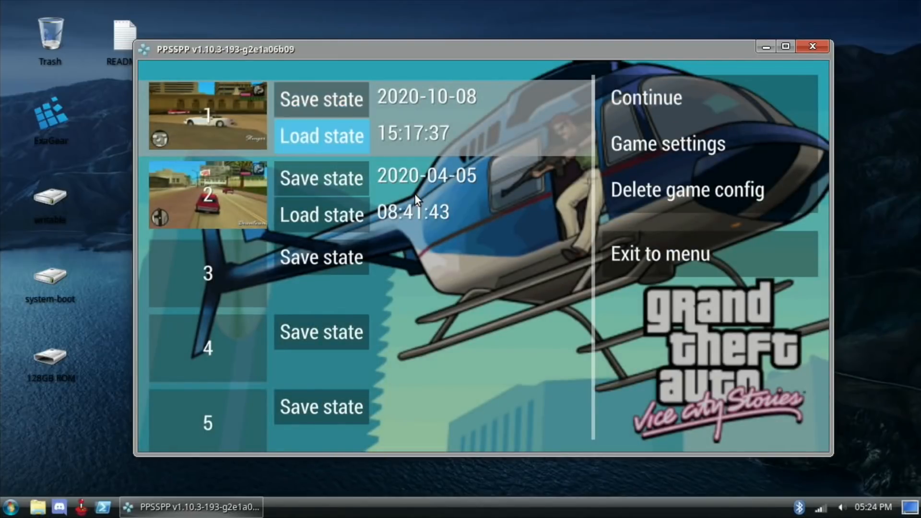
left_click(321, 135)
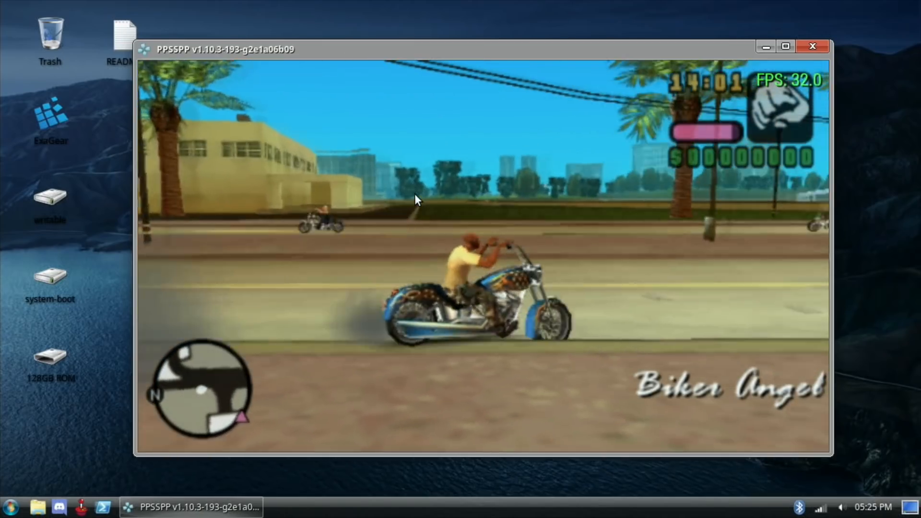
Step: Pause the game, review its Graphics settings, then exit to menu and quit PPSSPP
key("Escape")
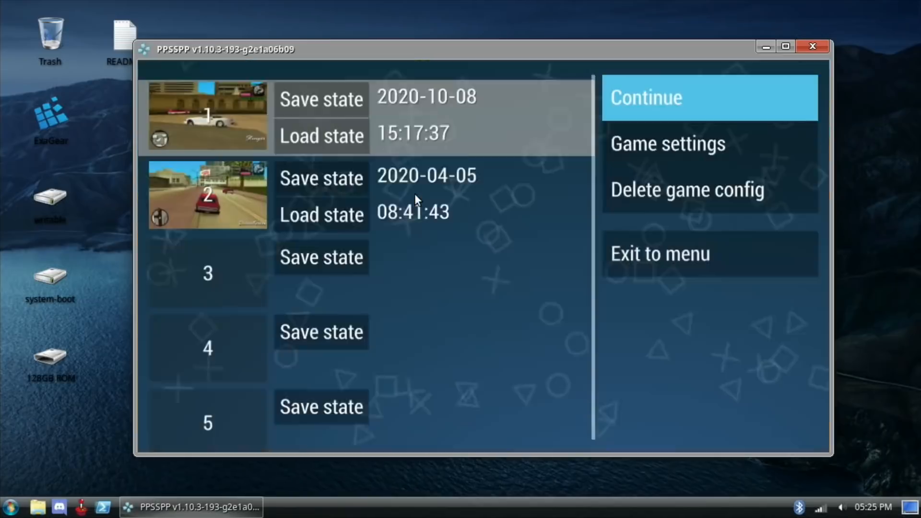
left_click(667, 143)
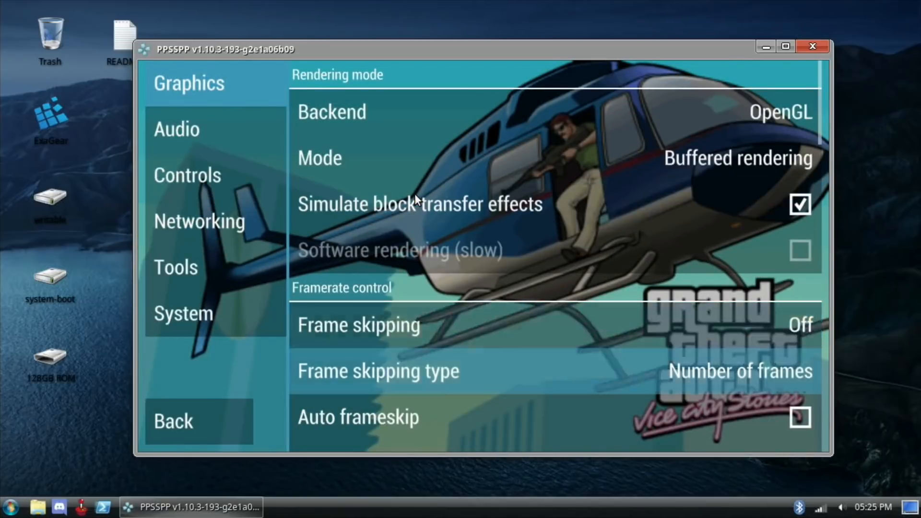
scroll("down", 3)
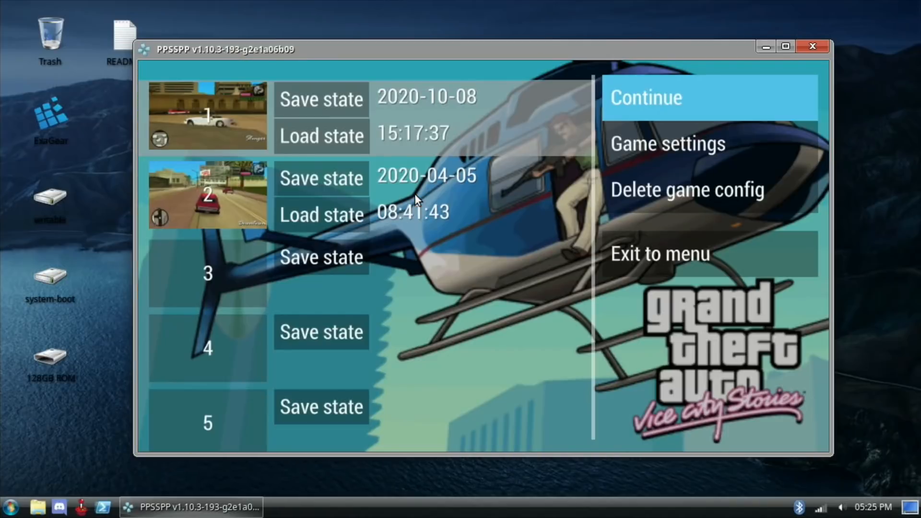
left_click(660, 253)
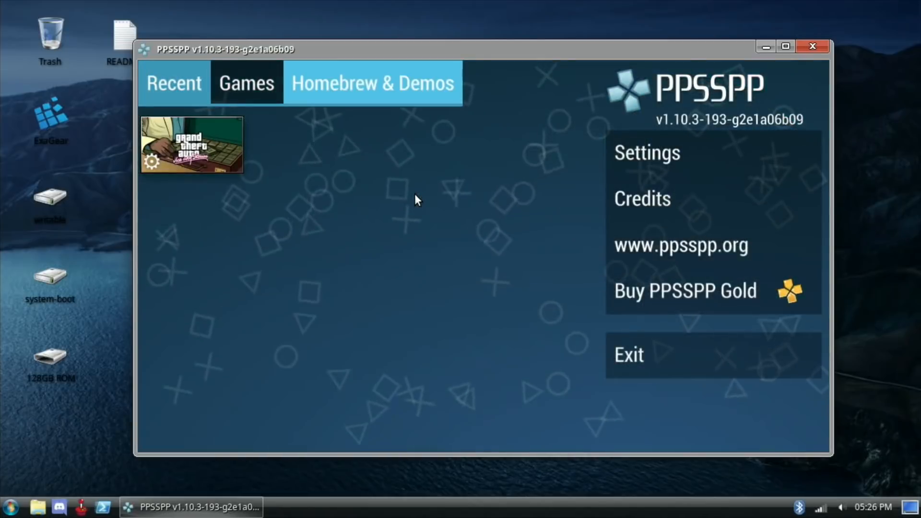
left_click(628, 355)
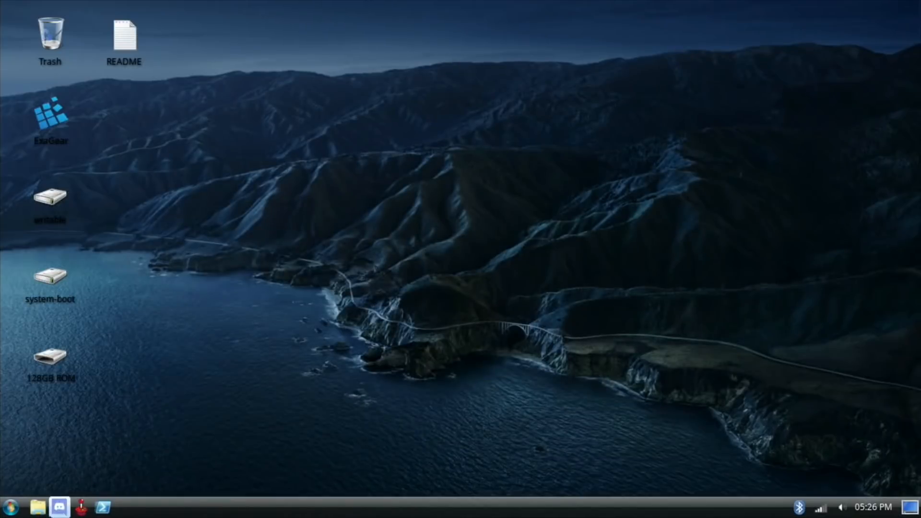
Step: Launch EmulationStation, browse to the Nintendo 64 list, then quit it with YES
left_click(81, 506)
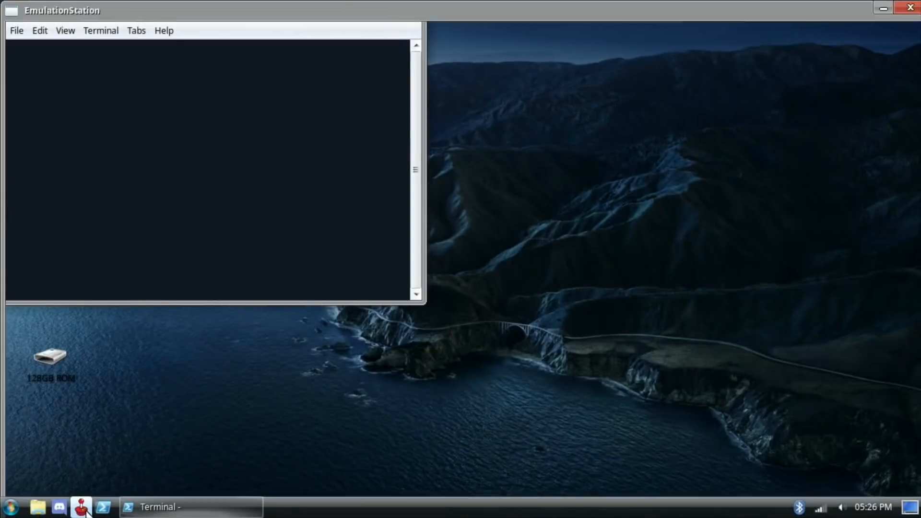
left_click(82, 506)
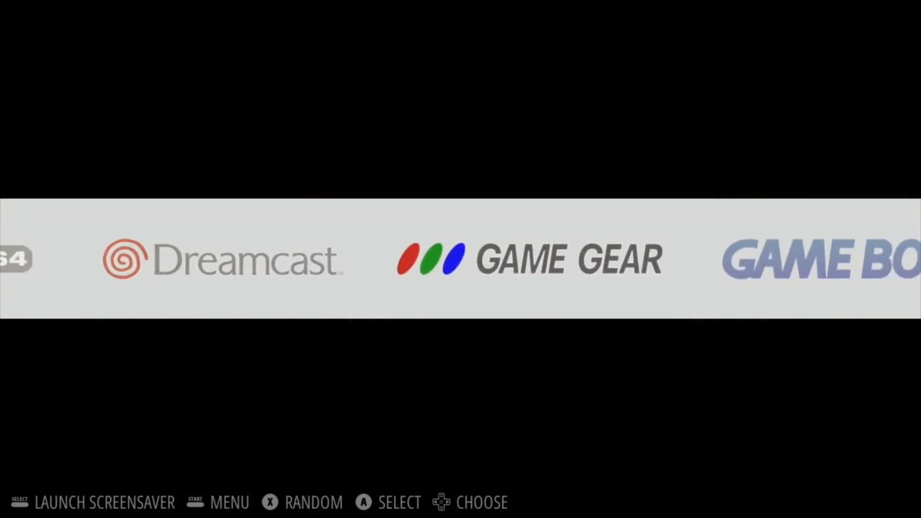
scroll("right", 3)
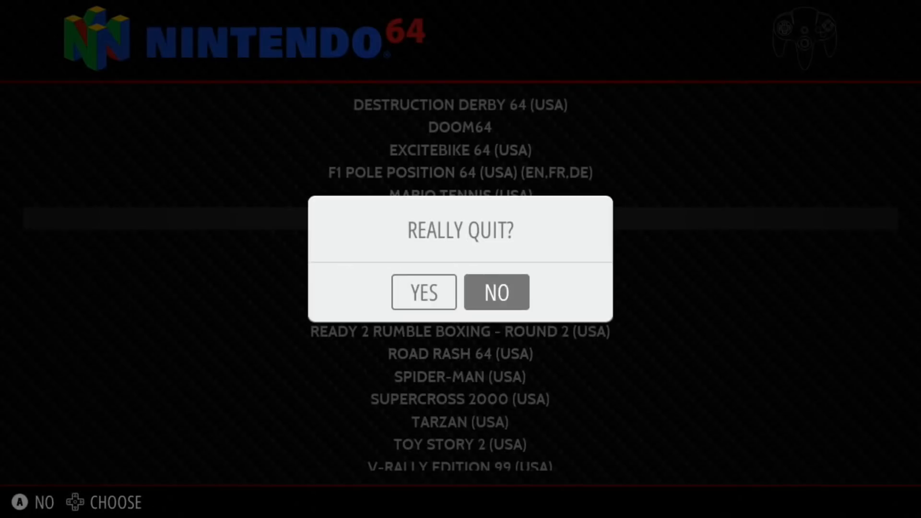
left_click(423, 292)
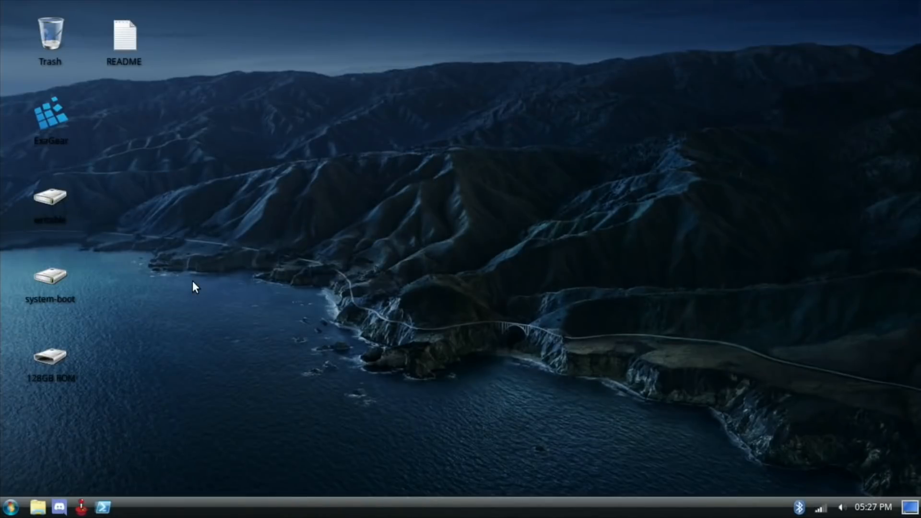
mouse_move(96, 459)
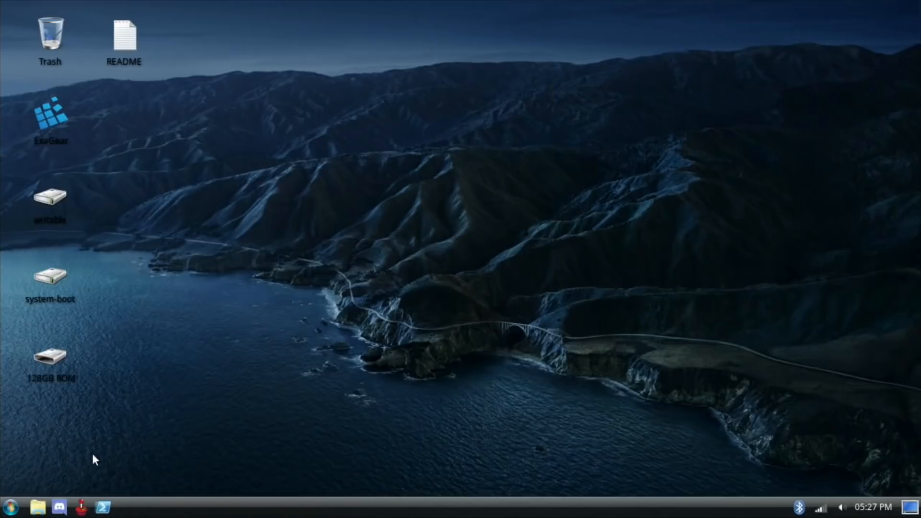
Step: Set the screen resolution to 1920x1080 in Settings > Display
left_click(10, 507)
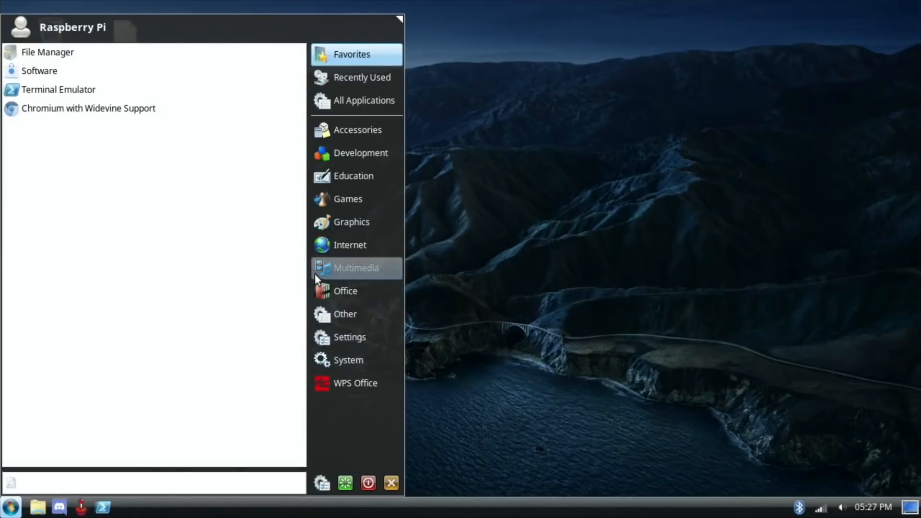
left_click(349, 336)
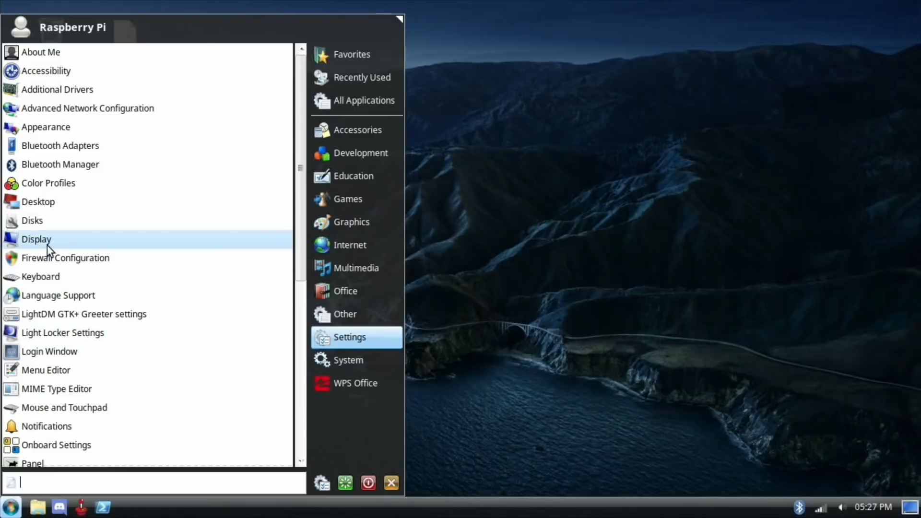
left_click(35, 239)
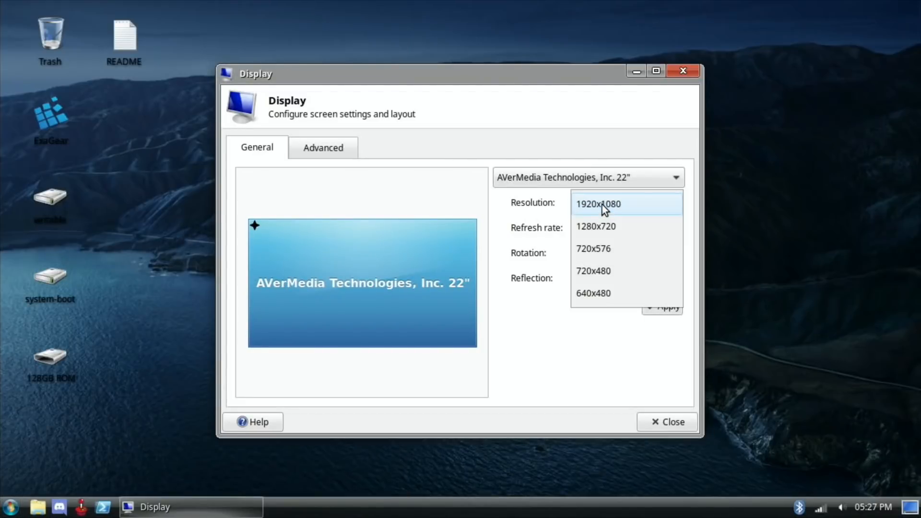
left_click(598, 203)
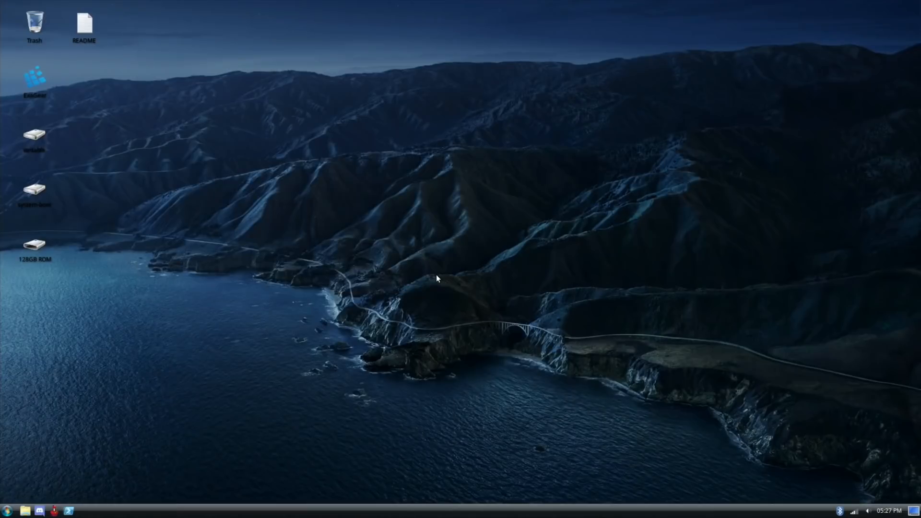
mouse_move(281, 363)
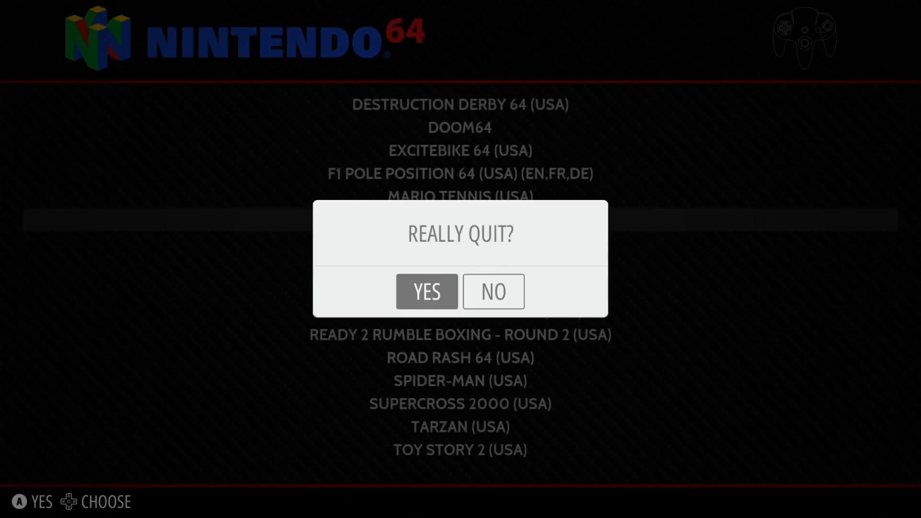
Step: Confirm quitting EmulationStation and log out of the desktop session
left_click(426, 292)
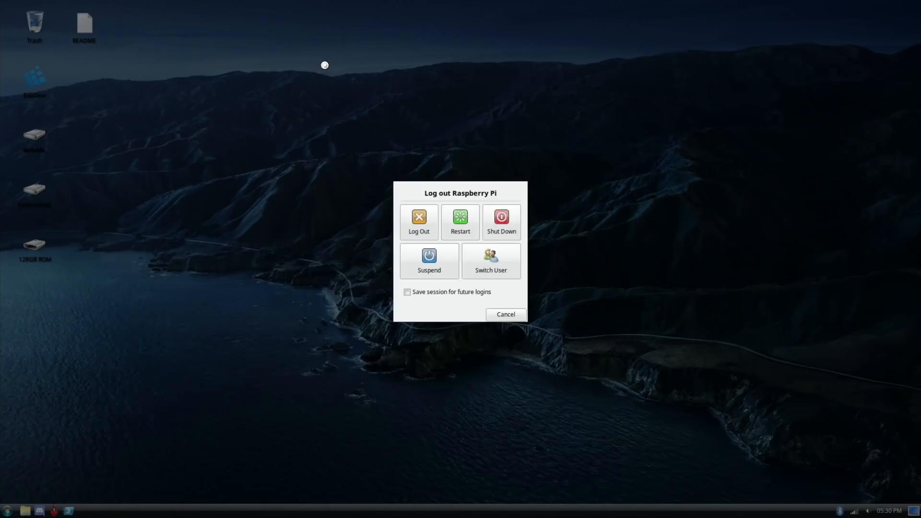
left_click(504, 315)
type("p")
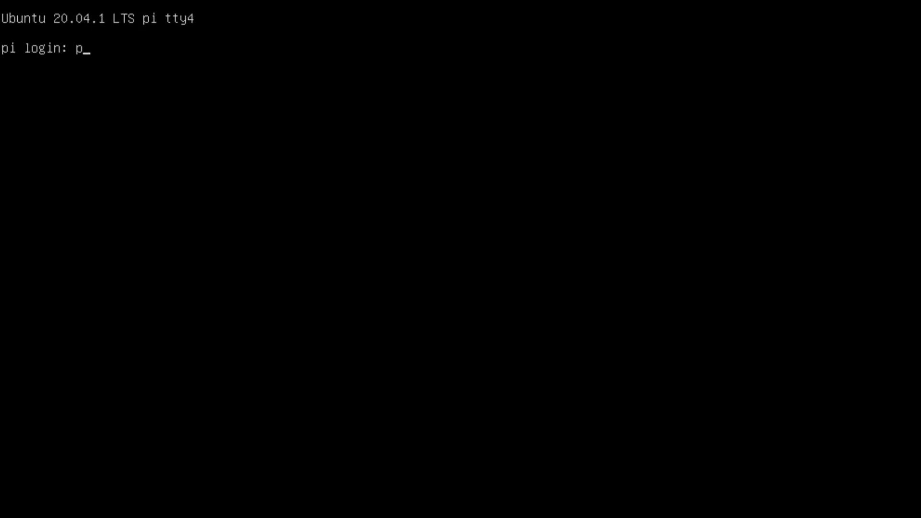
Step: Log in as pi at the console and run the emulationstation command
key("Return")
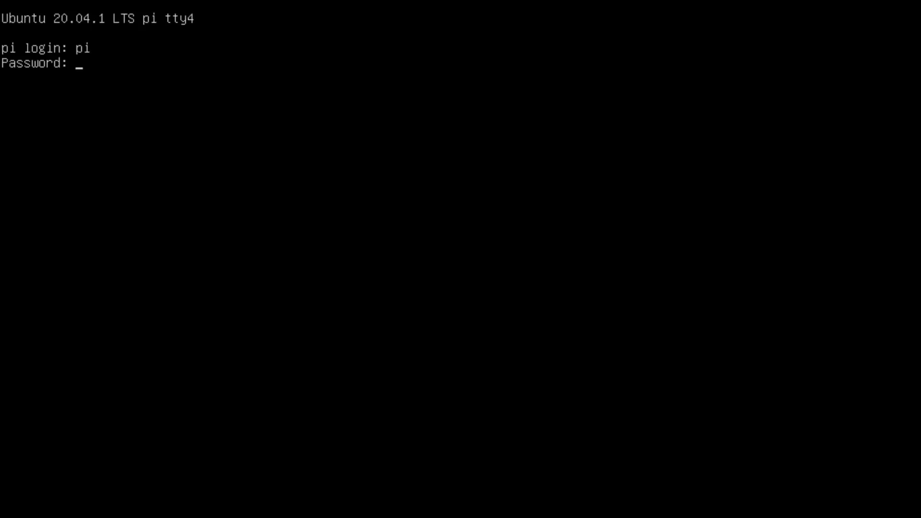
key("Return")
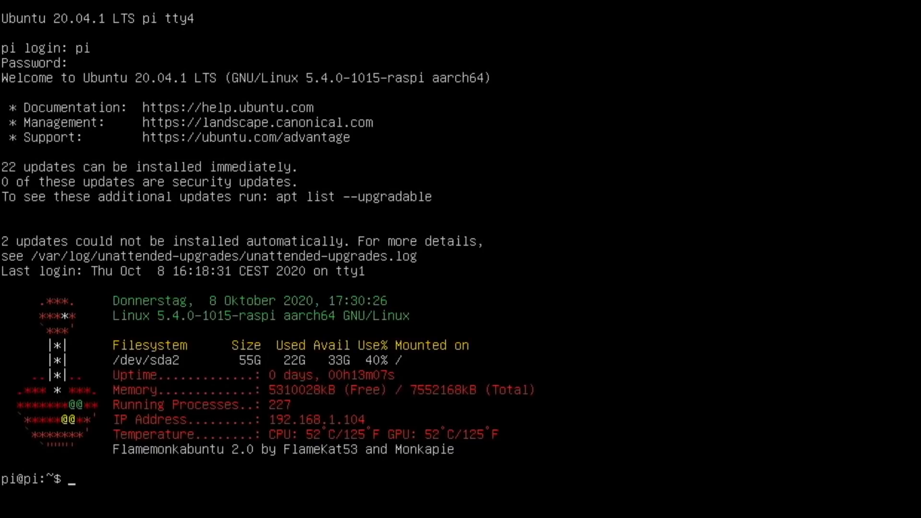
type("emulatio")
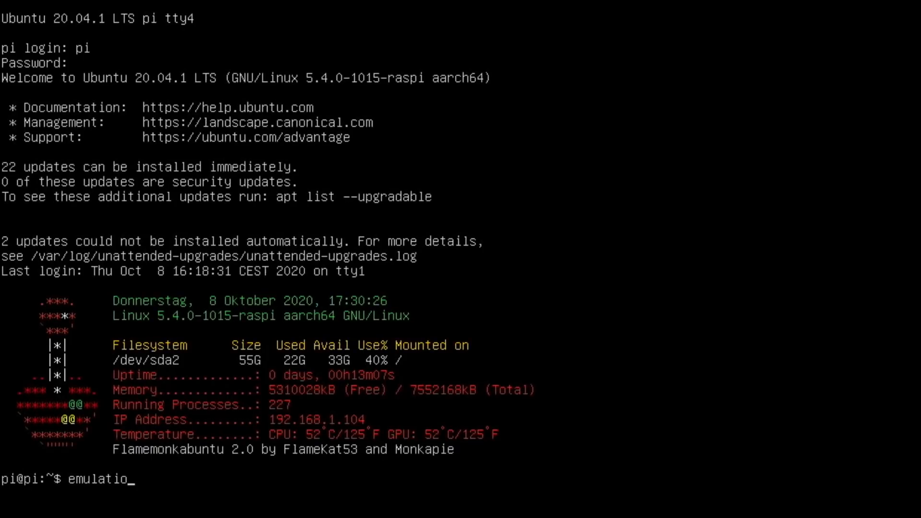
type("nstatio")
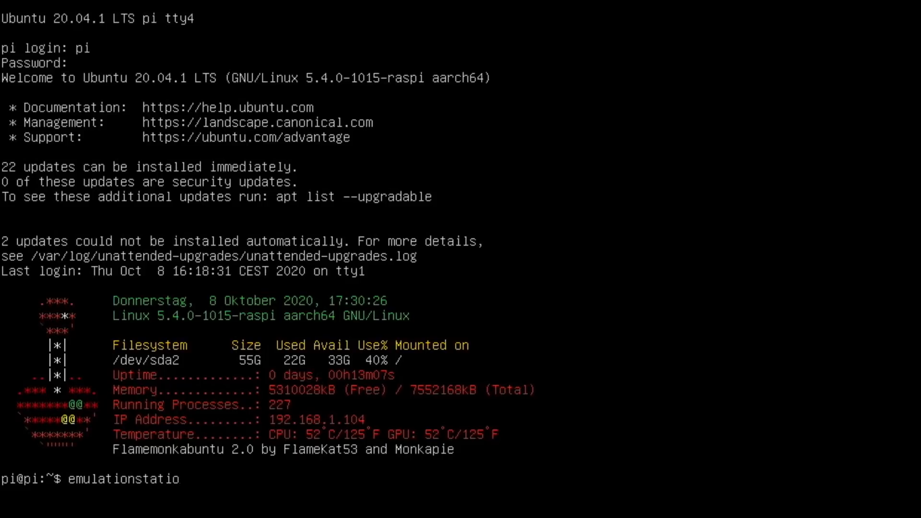
key("Return")
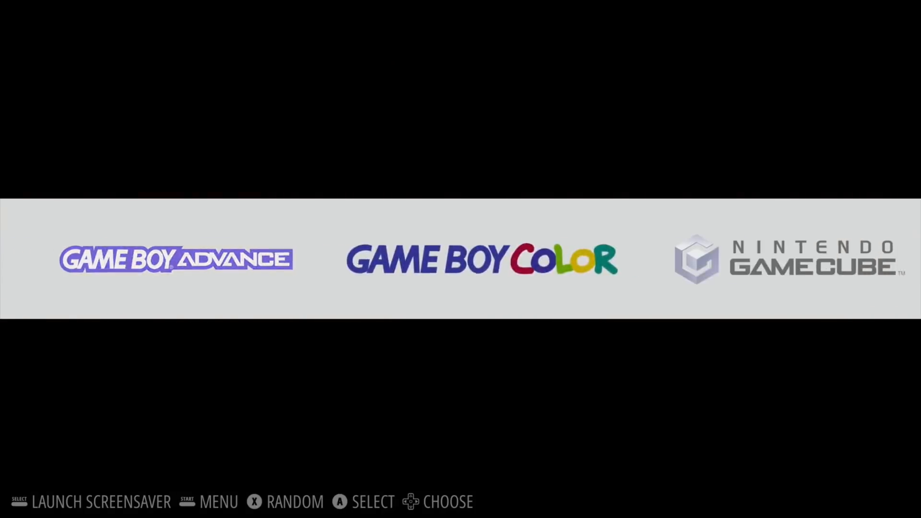
Step: Scroll the system carousel to Nintendo 64 and enter its game list
scroll("left", 3)
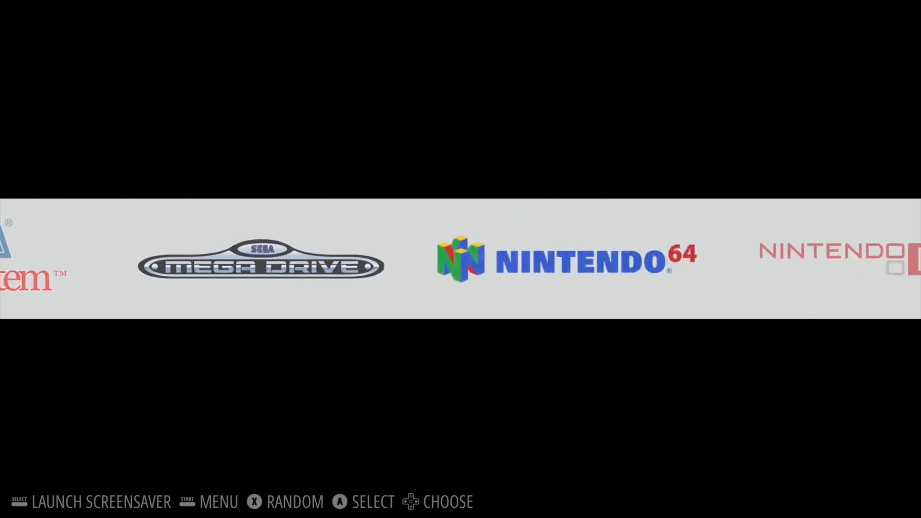
left_click(553, 258)
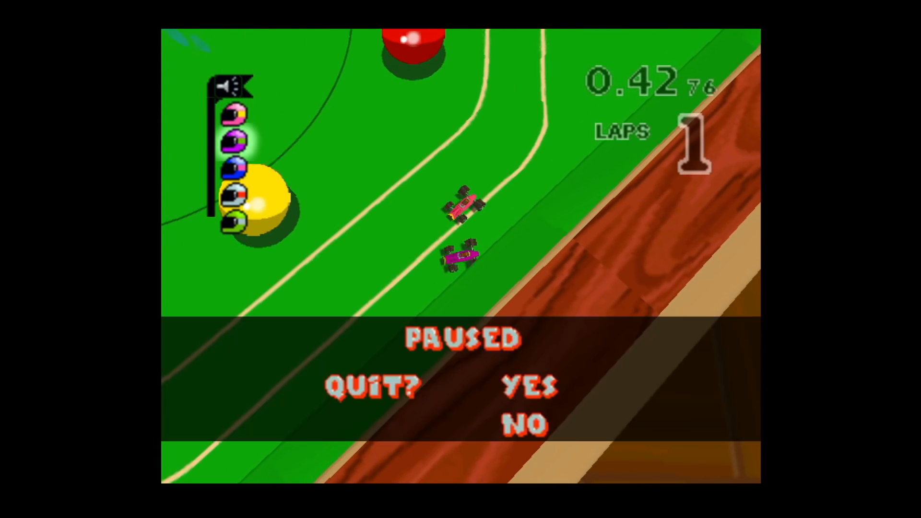
Step: Resume the race, pause it again and quit the running N64 game
key("Down")
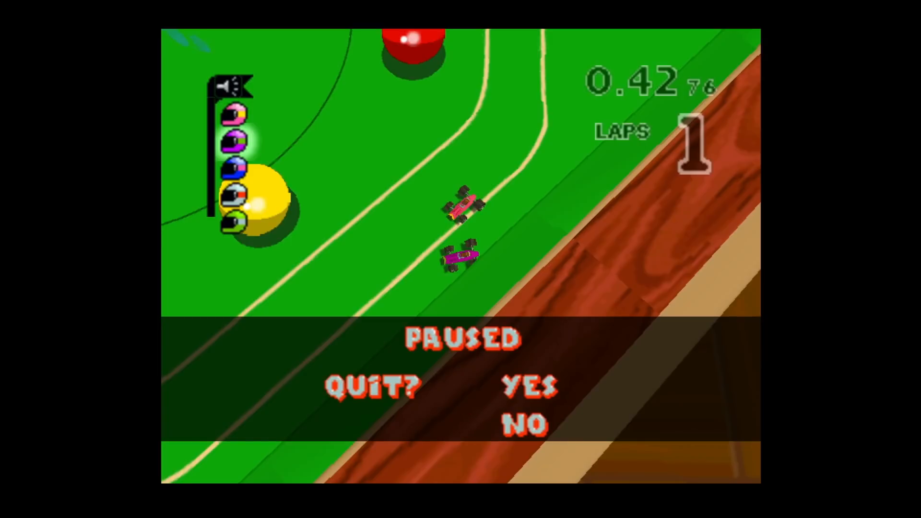
key("Down")
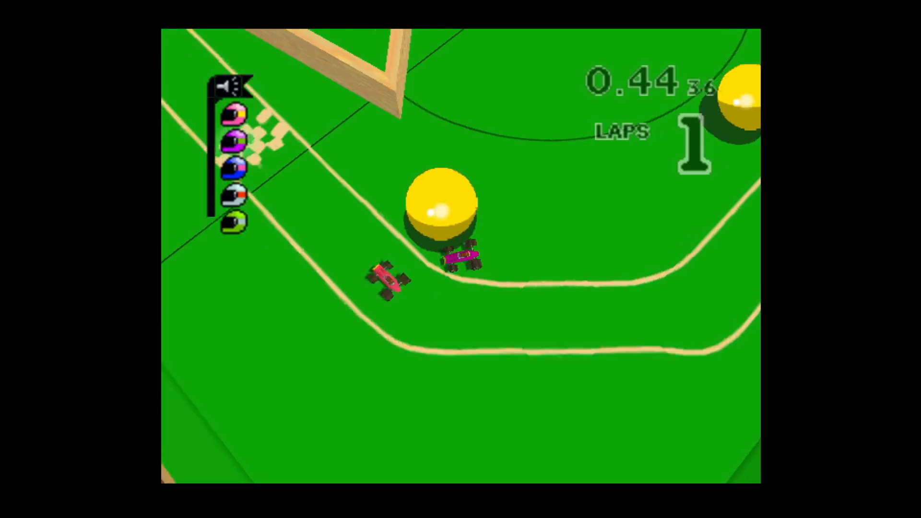
key("Escape")
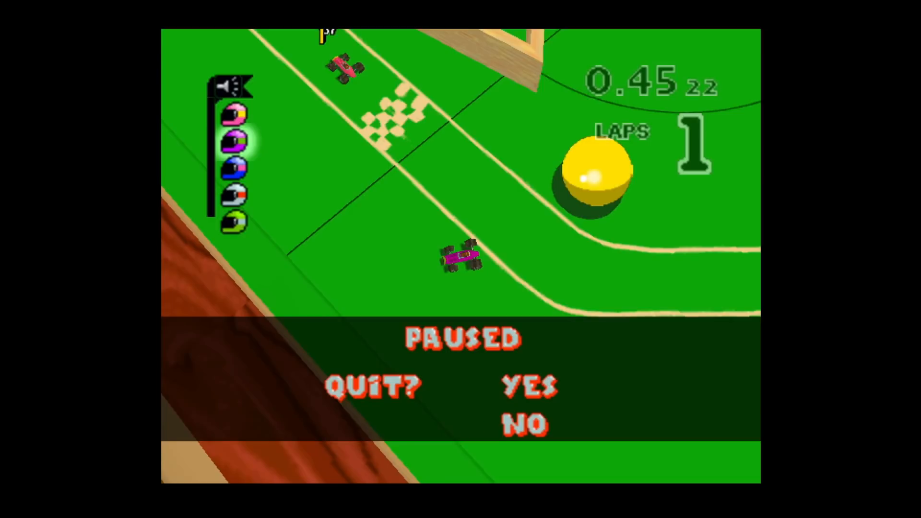
key("Down")
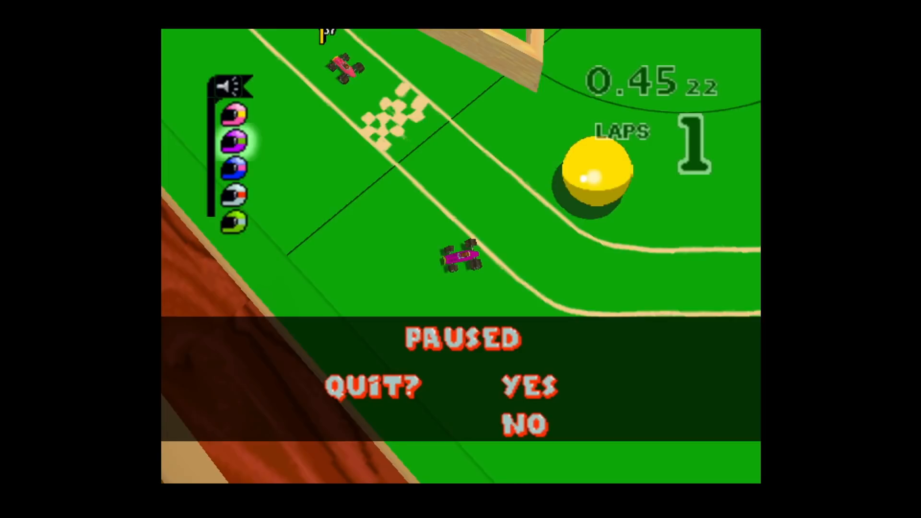
left_click(528, 387)
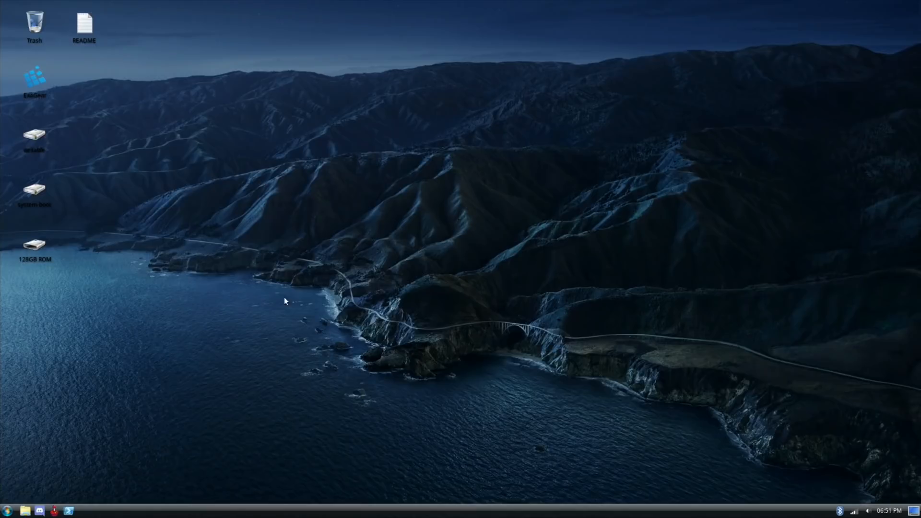
mouse_move(561, 480)
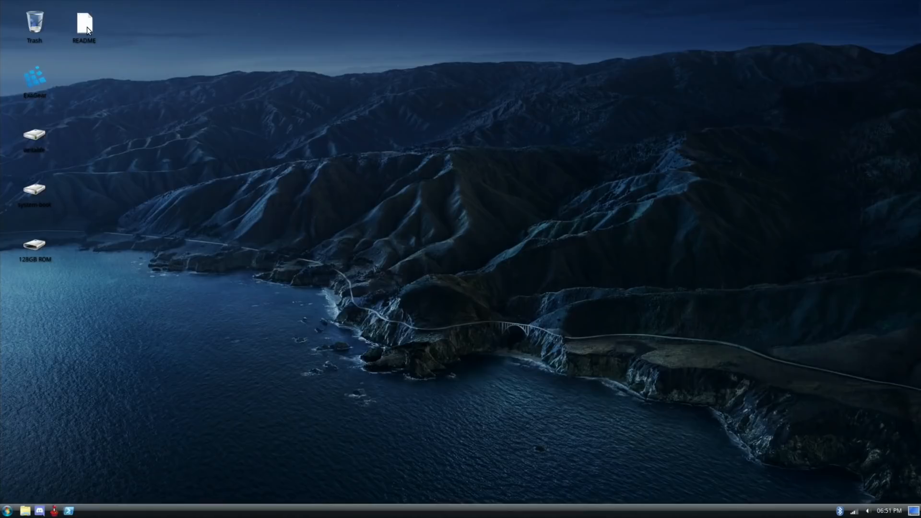
Step: Open the desktop README in Mousepad, showing the audio, Anbox, box86 and Exagear setup notes
double_click(84, 22)
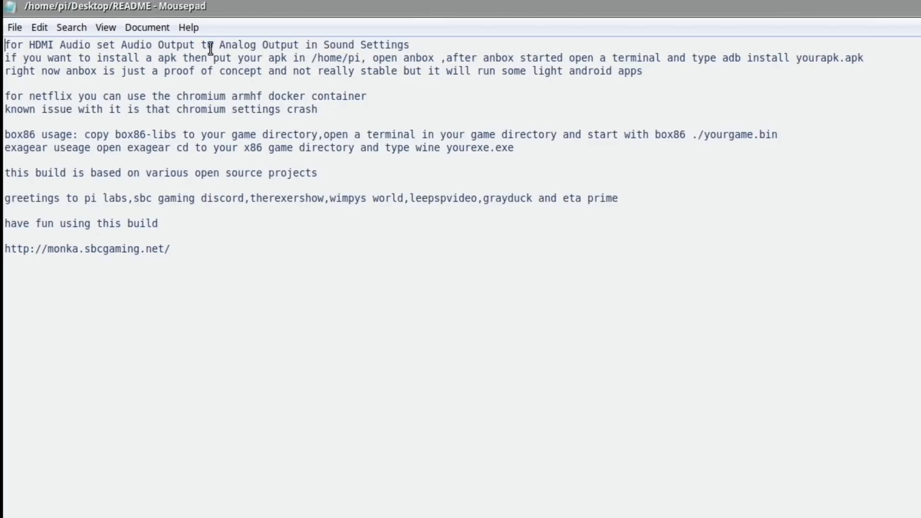
mouse_move(250, 77)
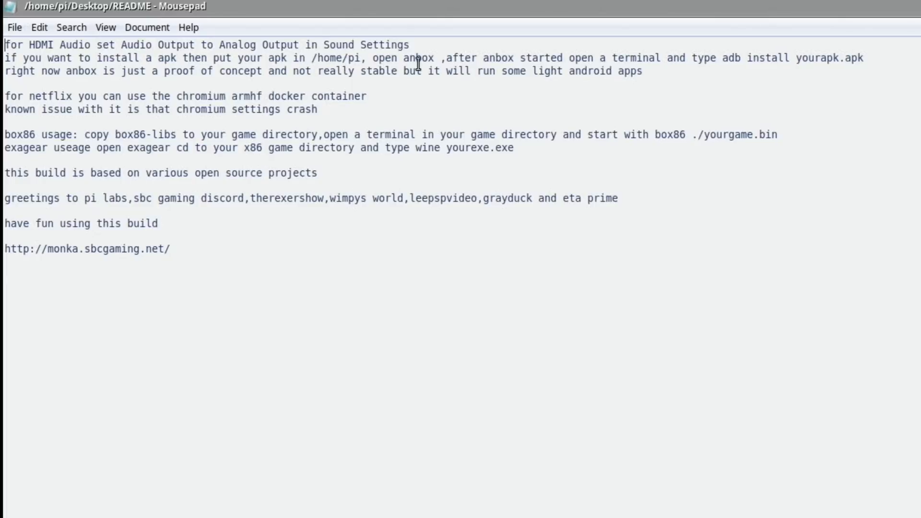
mouse_move(539, 57)
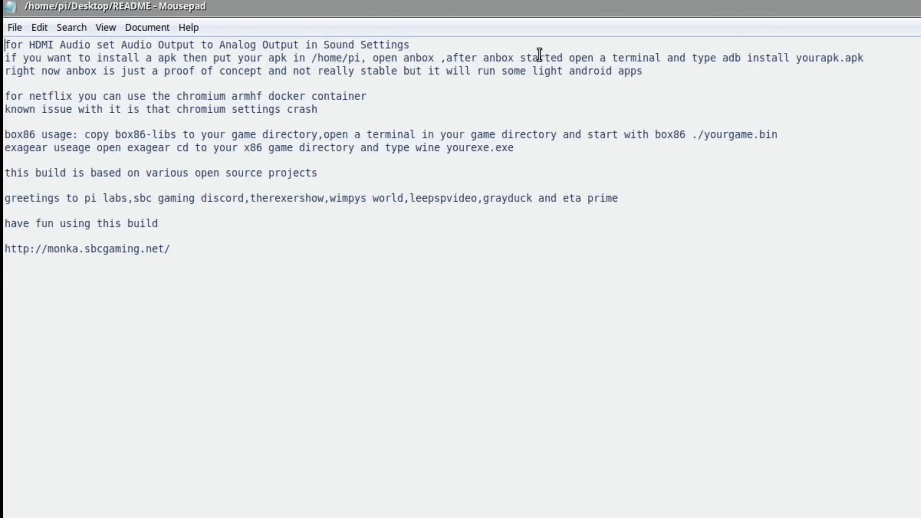
mouse_move(761, 57)
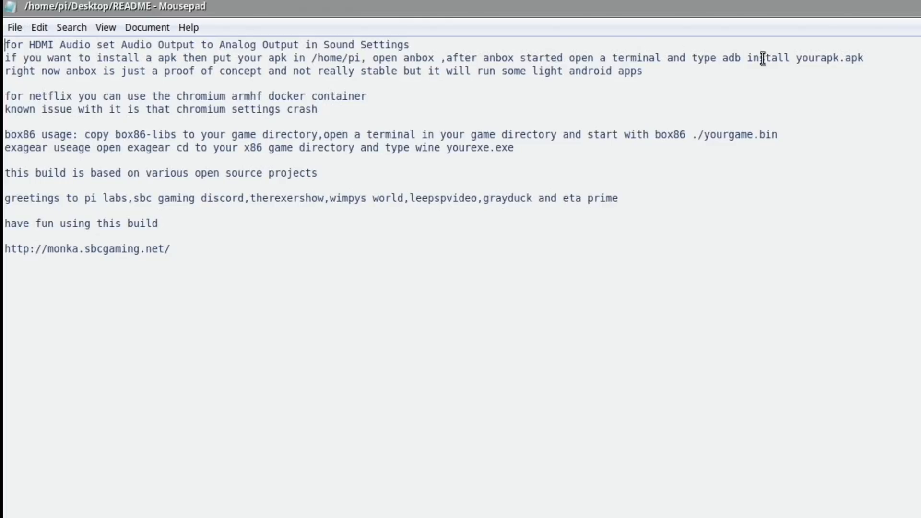
mouse_move(737, 80)
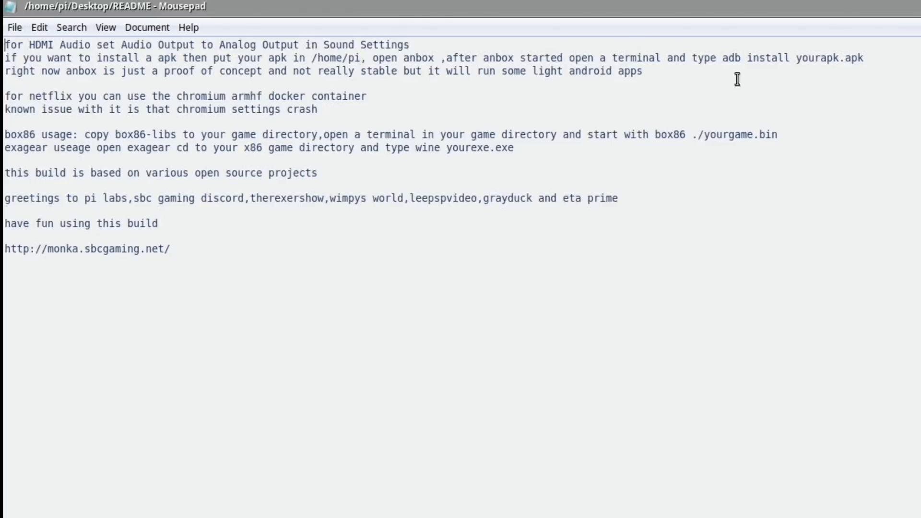
mouse_move(210, 93)
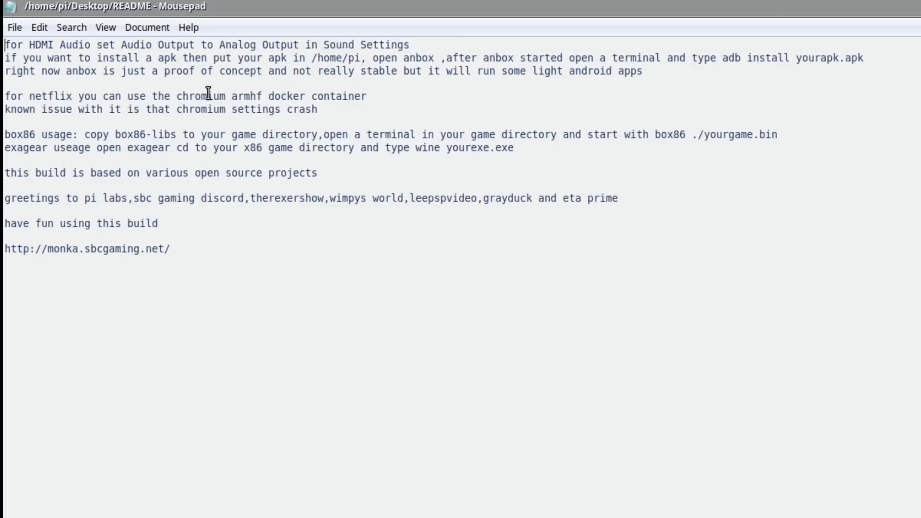
mouse_move(363, 82)
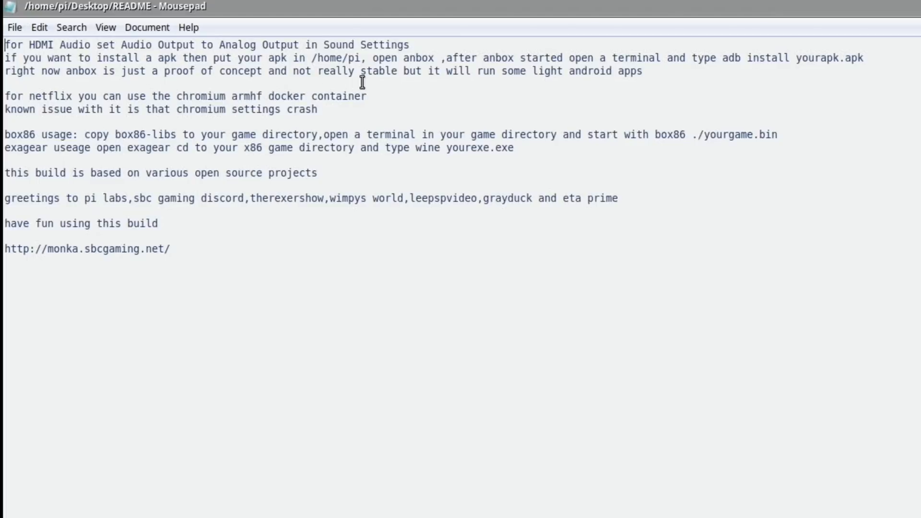
mouse_move(456, 93)
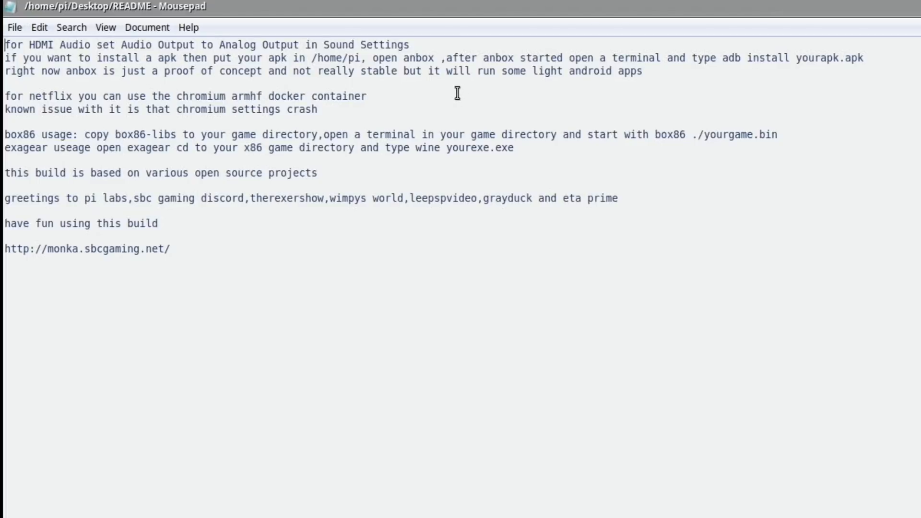
mouse_move(173, 96)
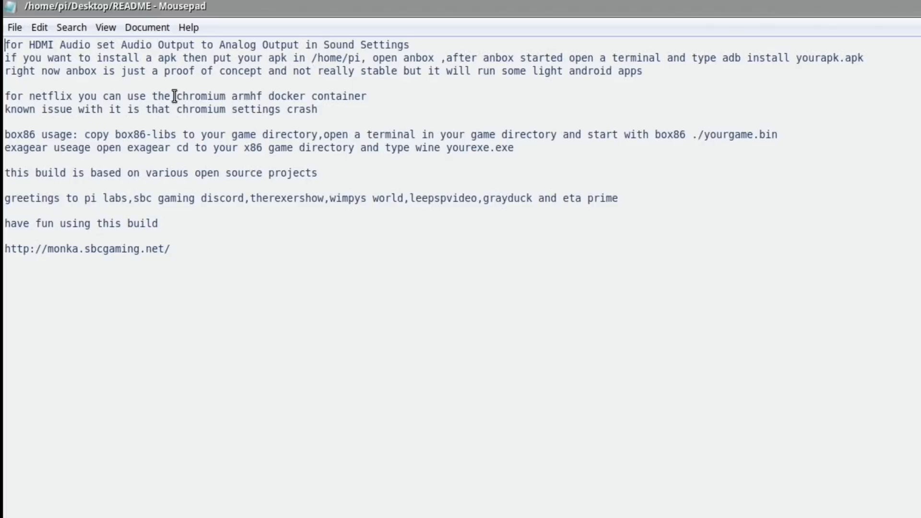
mouse_move(235, 114)
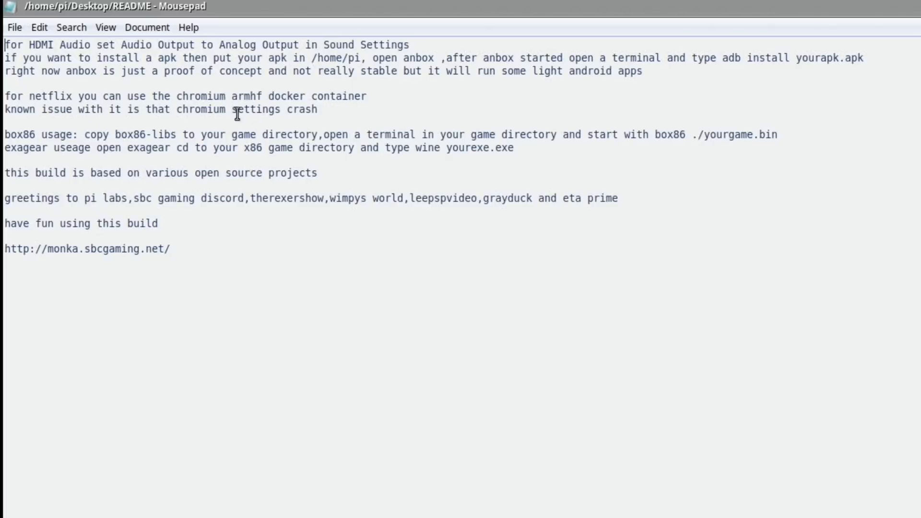
mouse_move(124, 140)
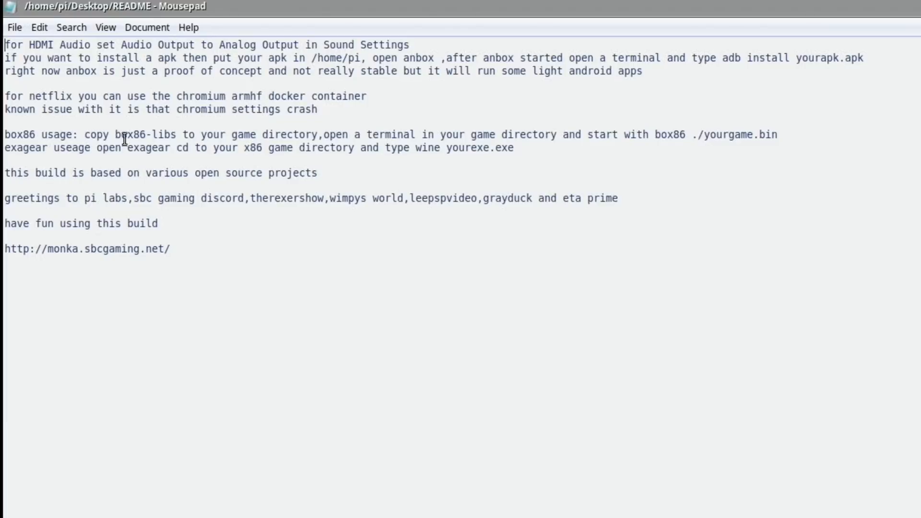
mouse_move(206, 166)
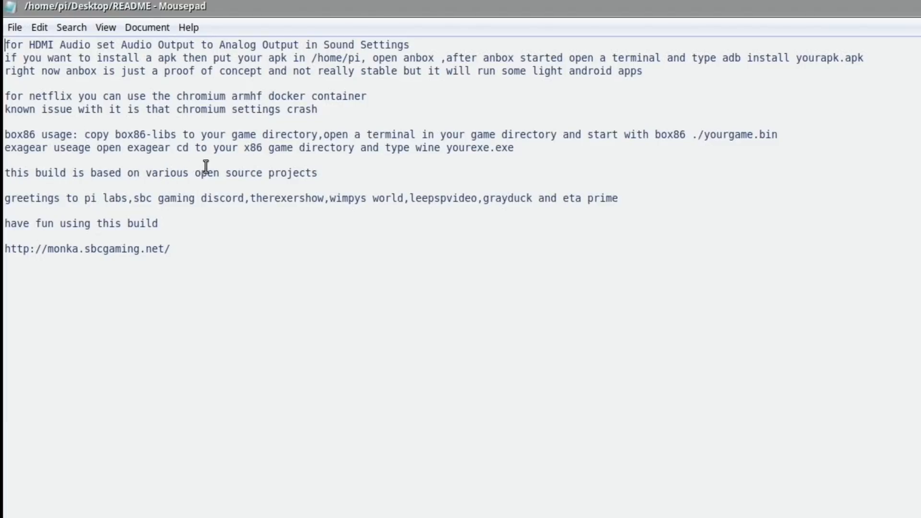
mouse_move(45, 216)
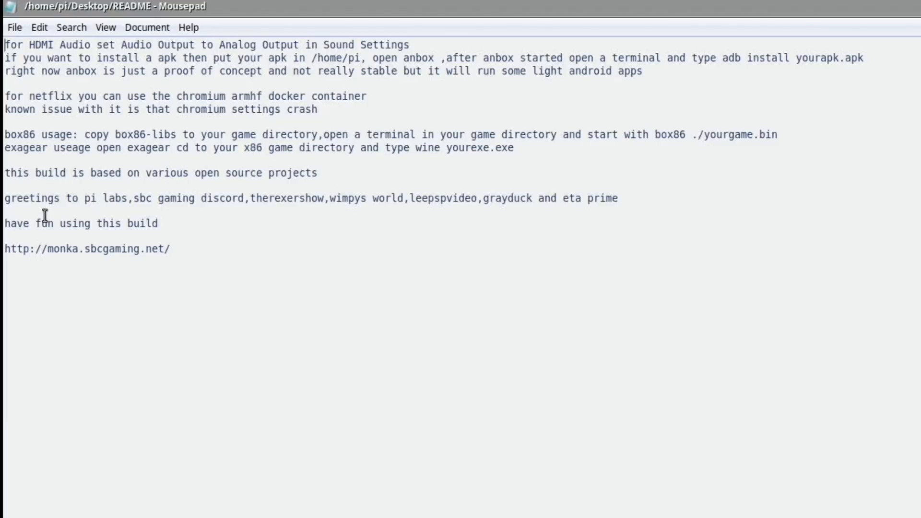
mouse_move(189, 221)
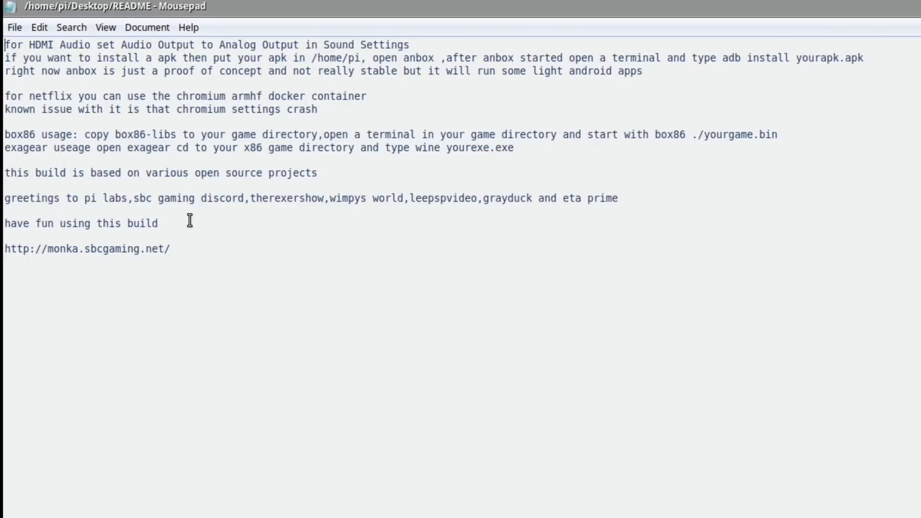
mouse_move(407, 221)
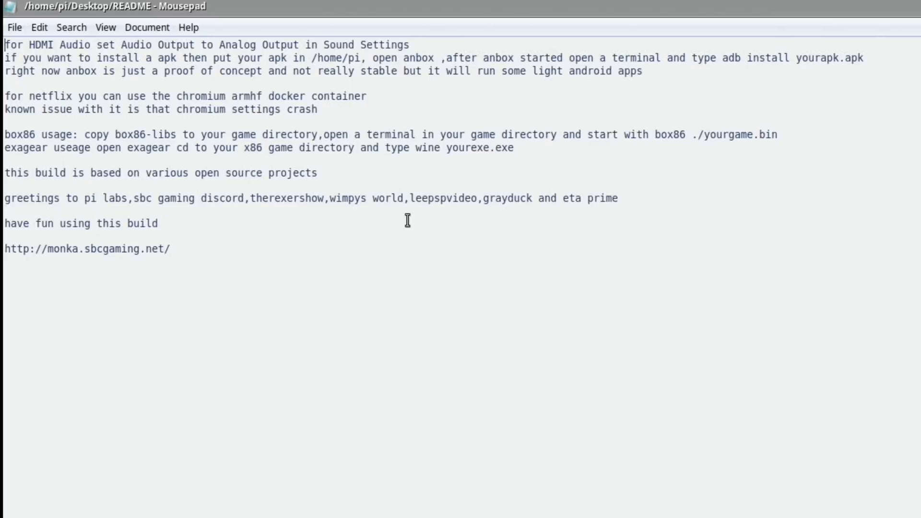
mouse_move(547, 212)
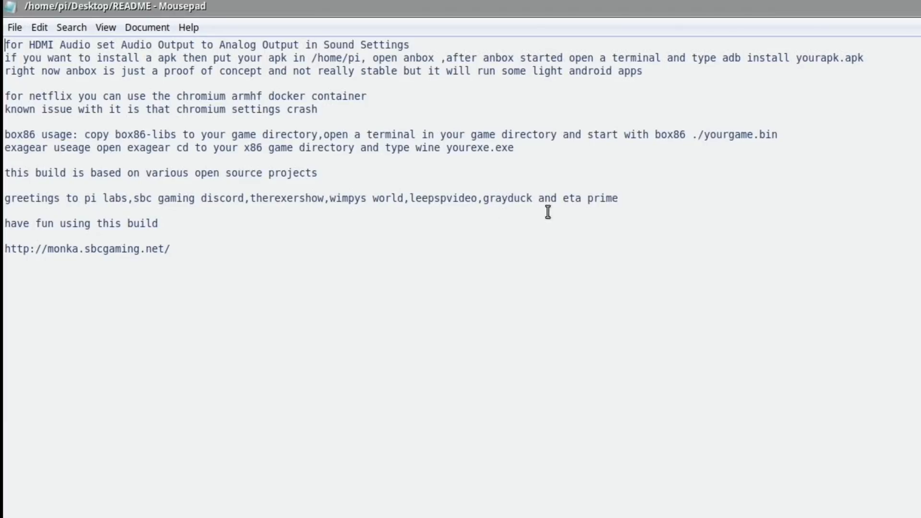
mouse_move(226, 244)
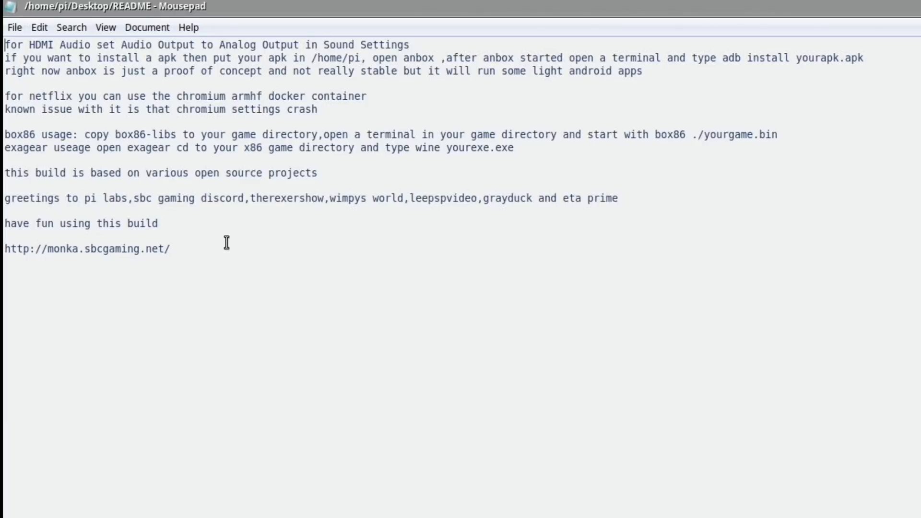
mouse_move(175, 273)
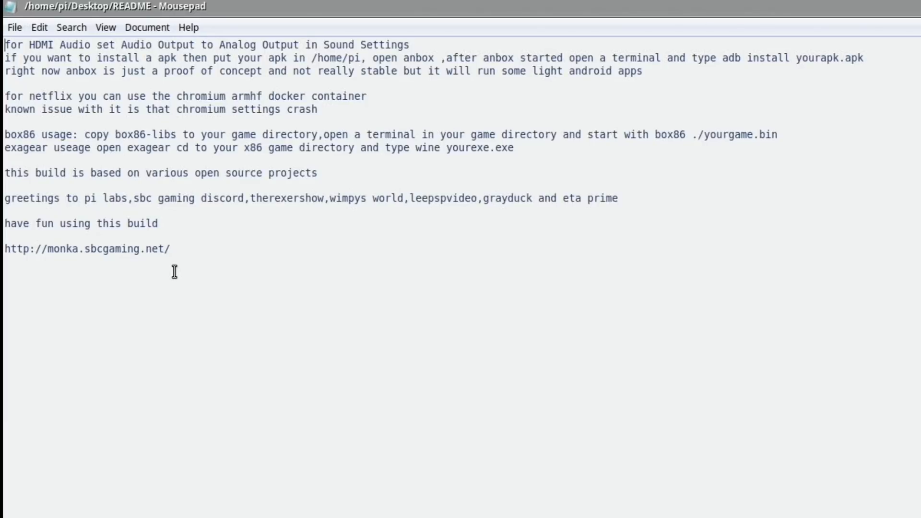
mouse_move(278, 401)
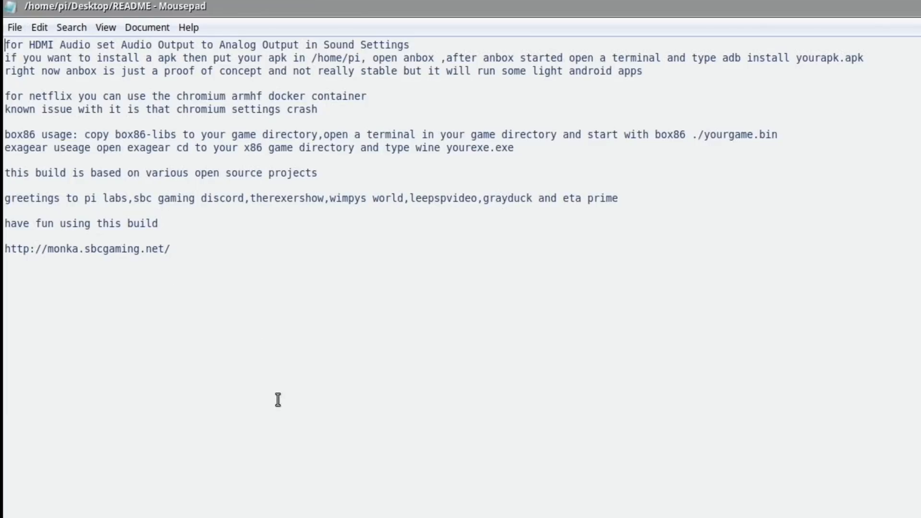